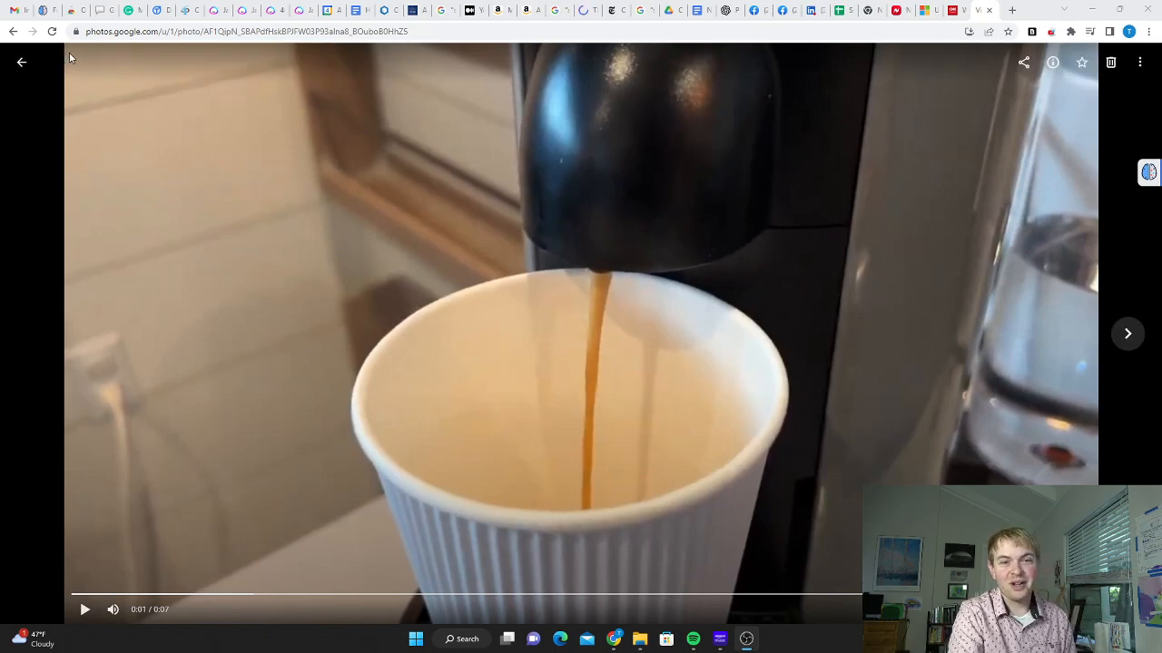
{"action": "mouse_move", "coordinate": [748, 432]}
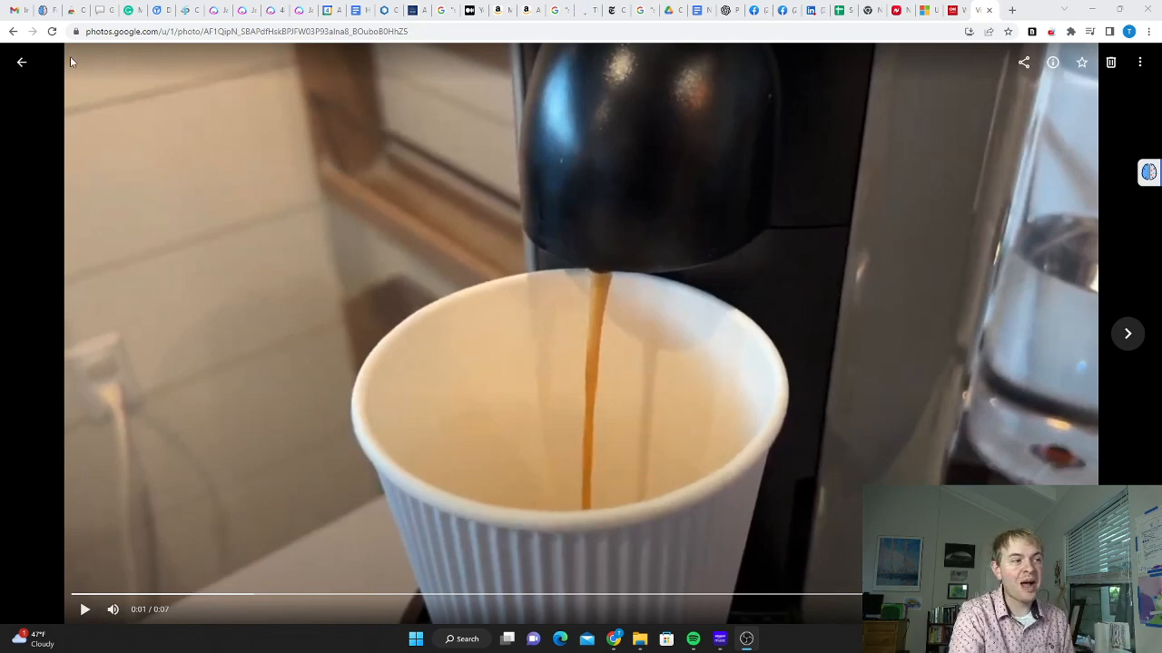
{"action": "mouse_move", "coordinate": [802, 316]}
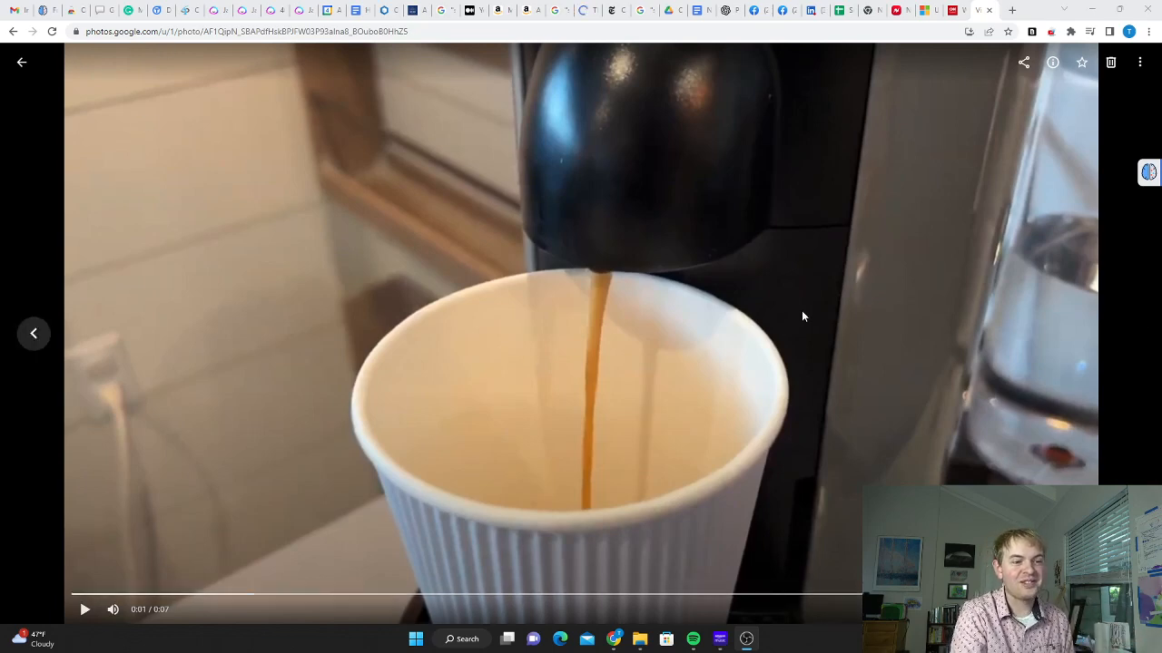
{"action": "mouse_move", "coordinate": [817, 300]}
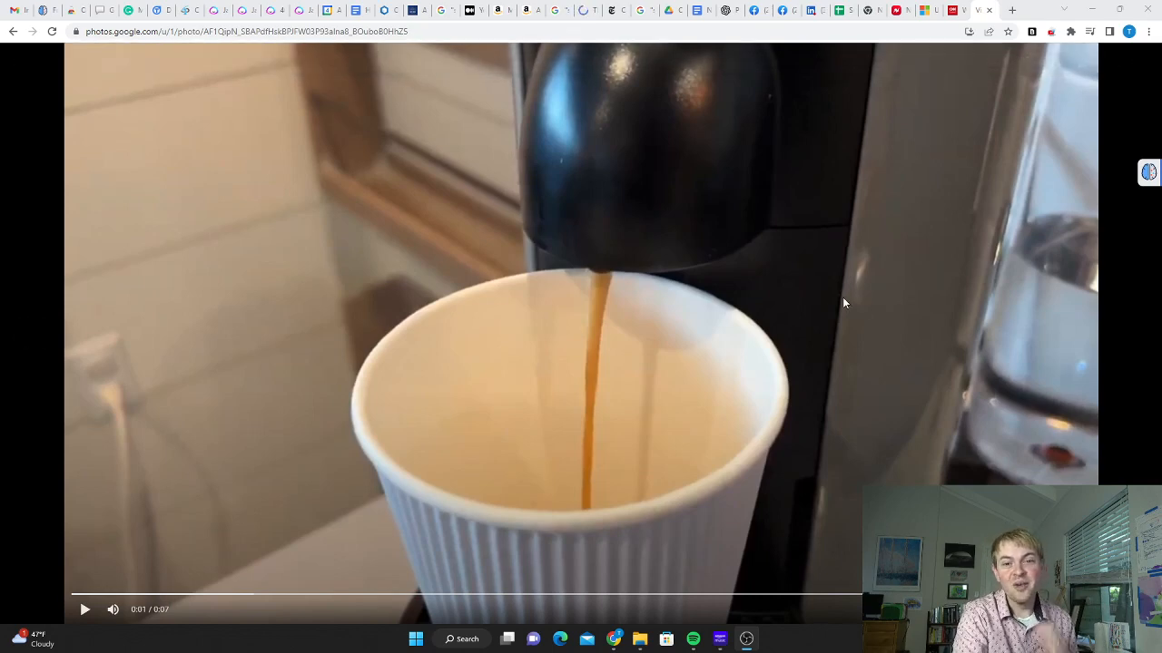
{"action": "mouse_move", "coordinate": [848, 308]}
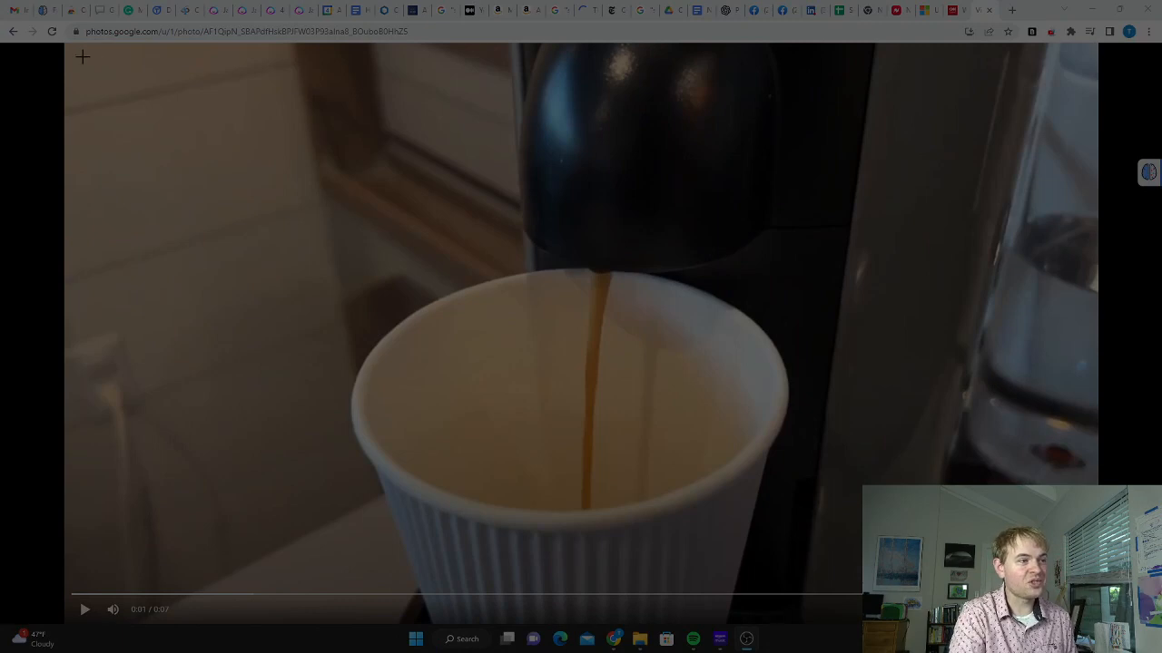
{"action": "mouse_move", "coordinate": [71, 45]}
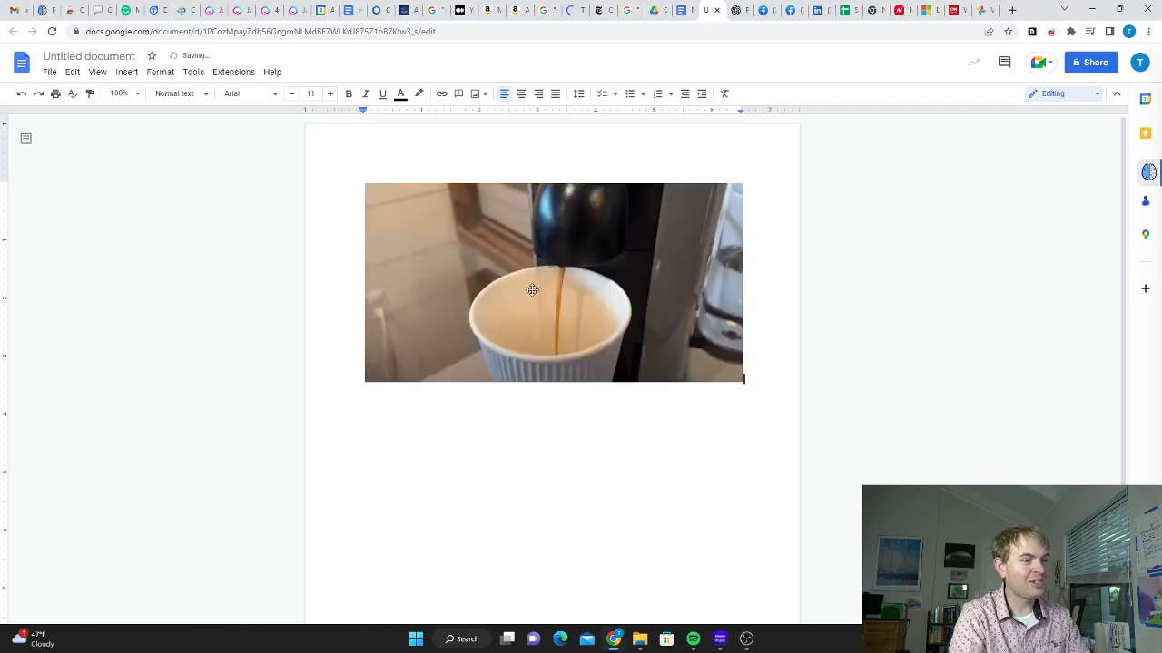
{"action": "mouse_move", "coordinate": [624, 296]}
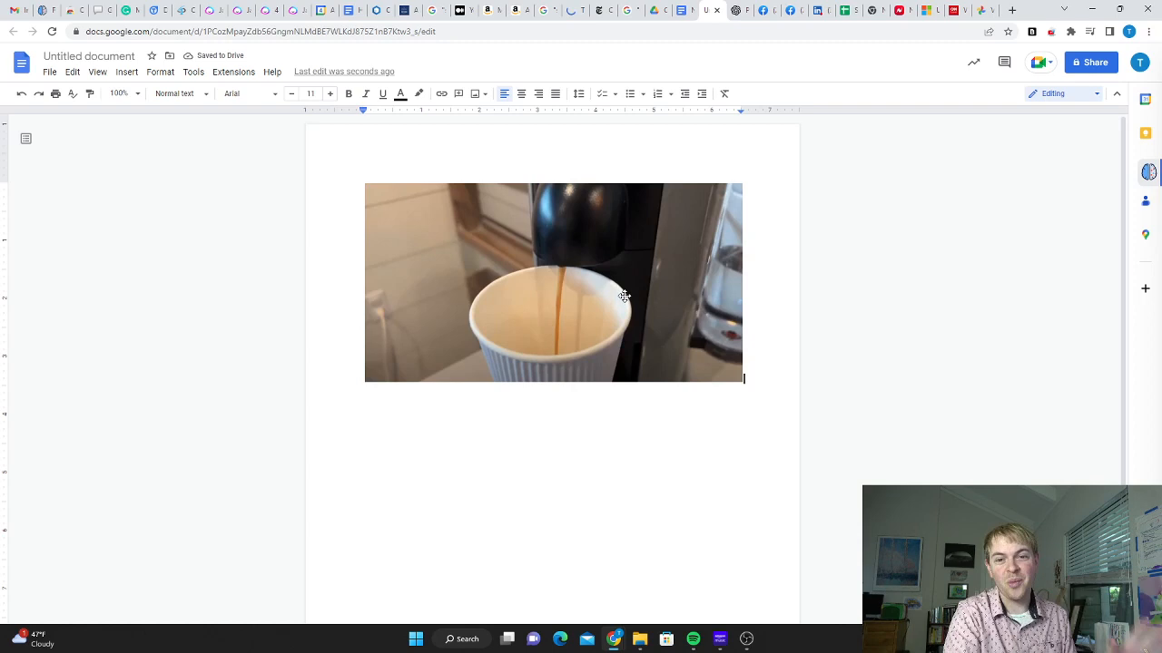
{"action": "mouse_move", "coordinate": [672, 302]}
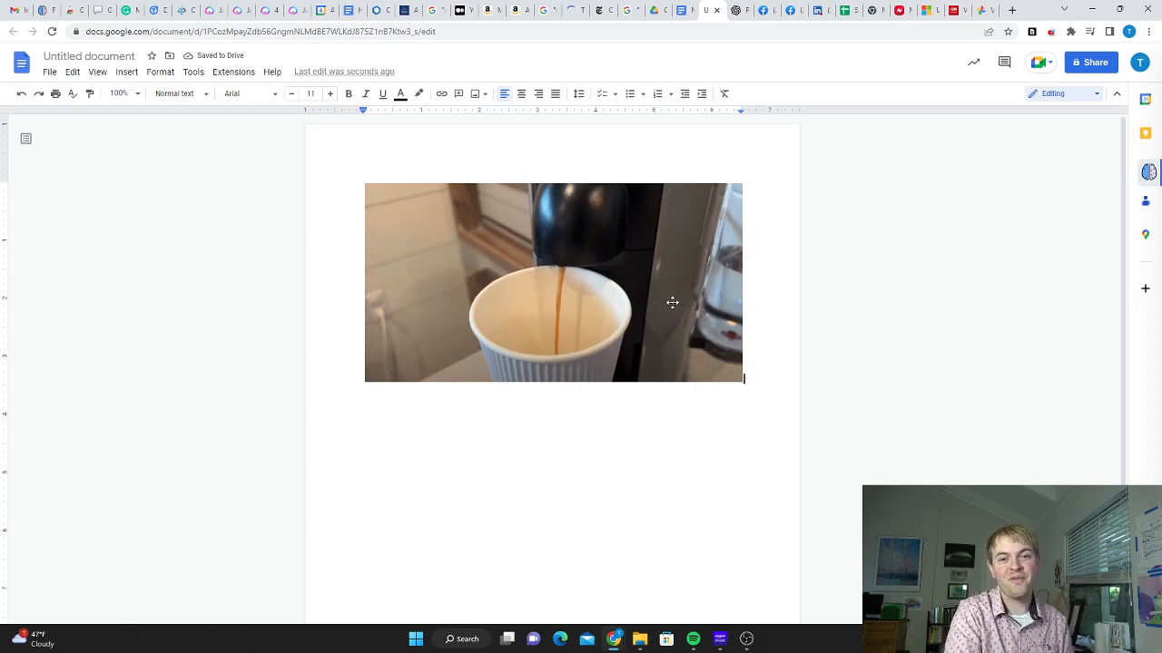
{"action": "mouse_move", "coordinate": [709, 274]}
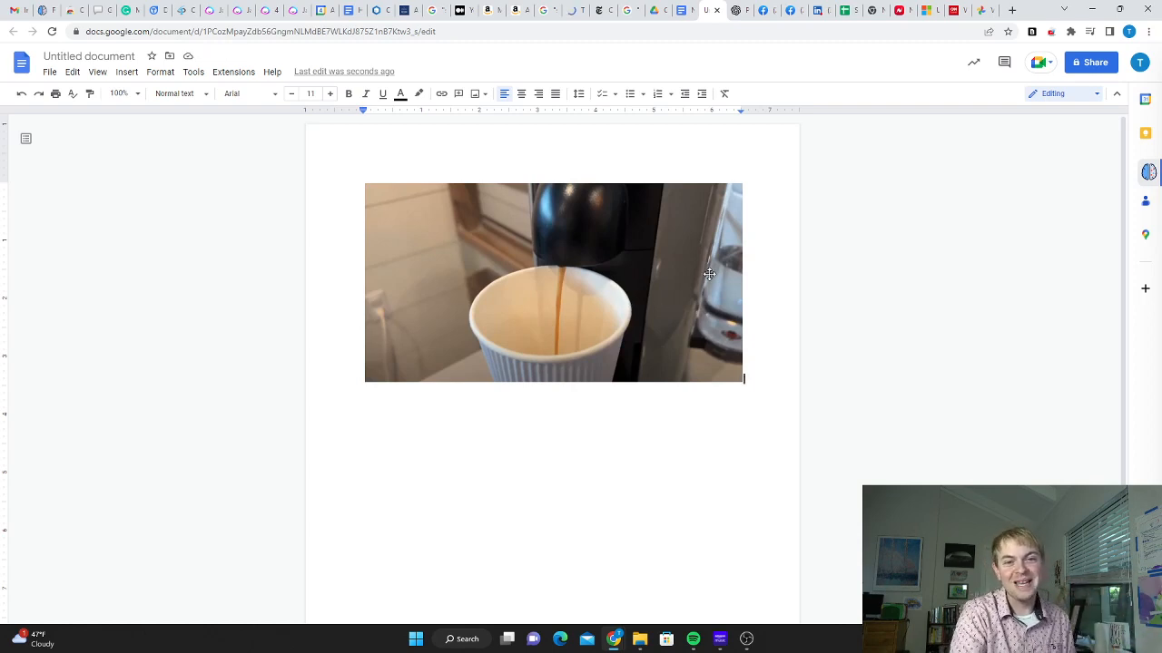
{"action": "mouse_move", "coordinate": [723, 275]}
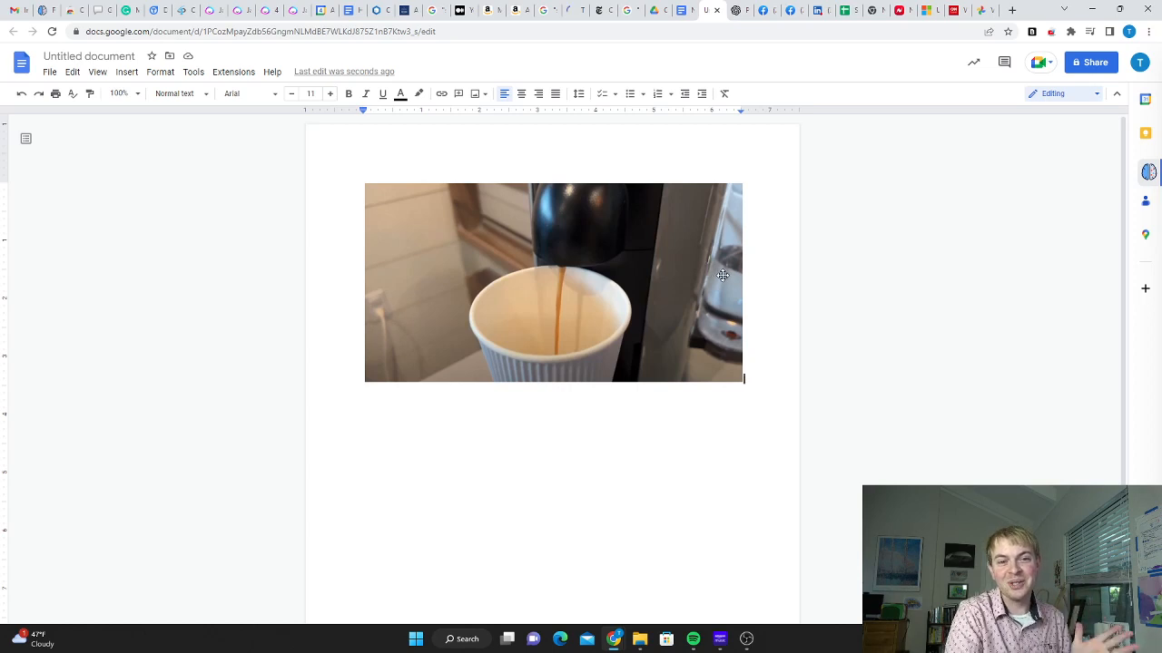
{"action": "mouse_move", "coordinate": [735, 255]}
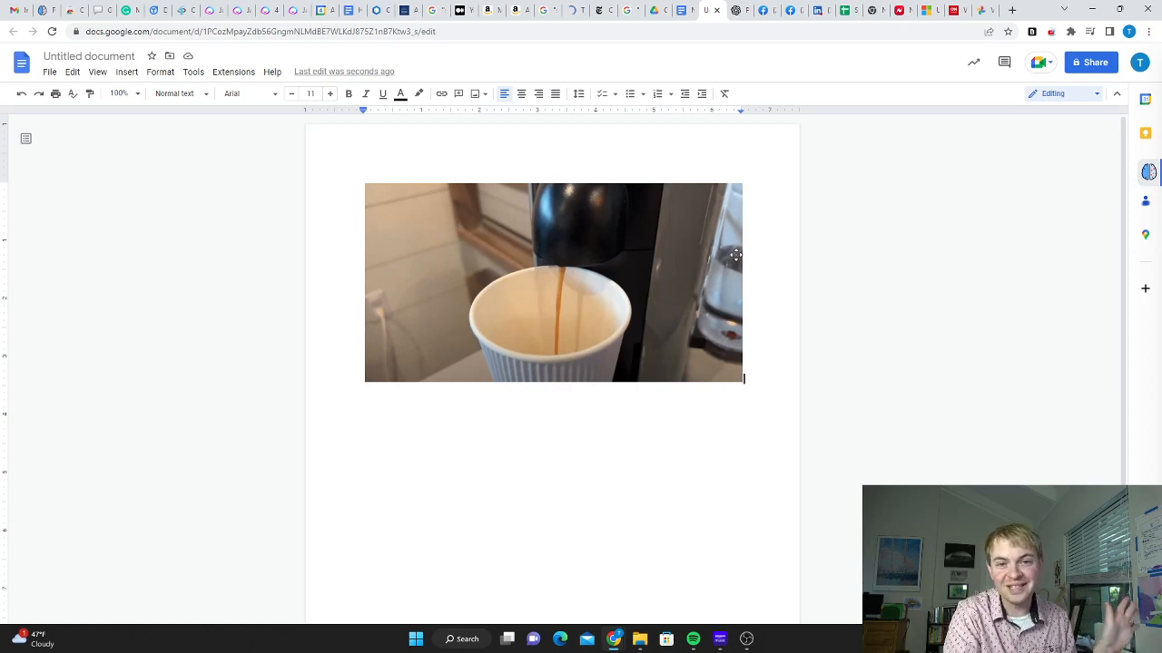